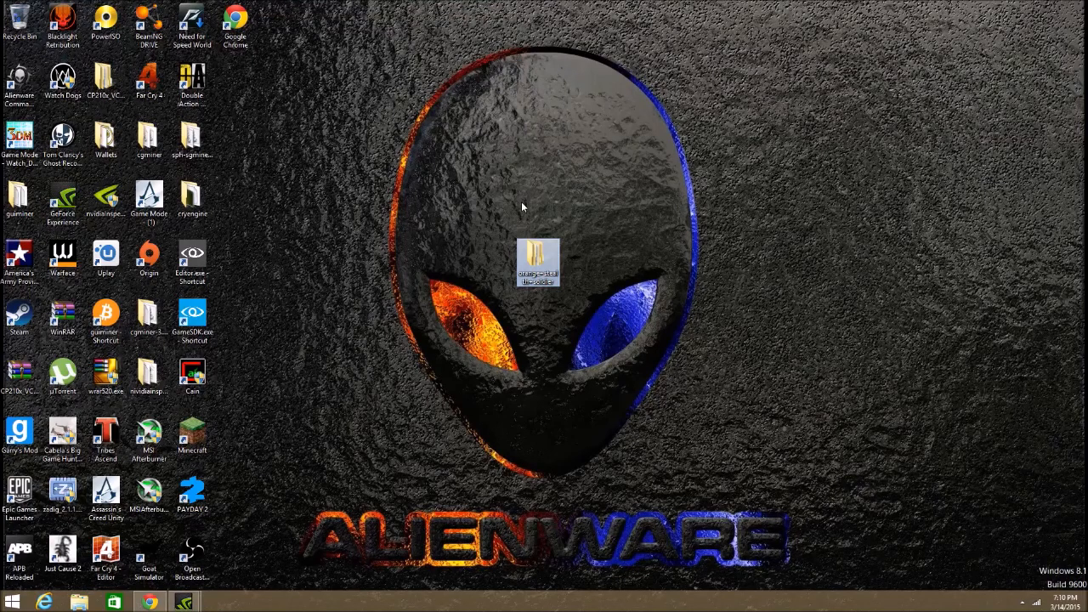
mouse_move(428, 162)
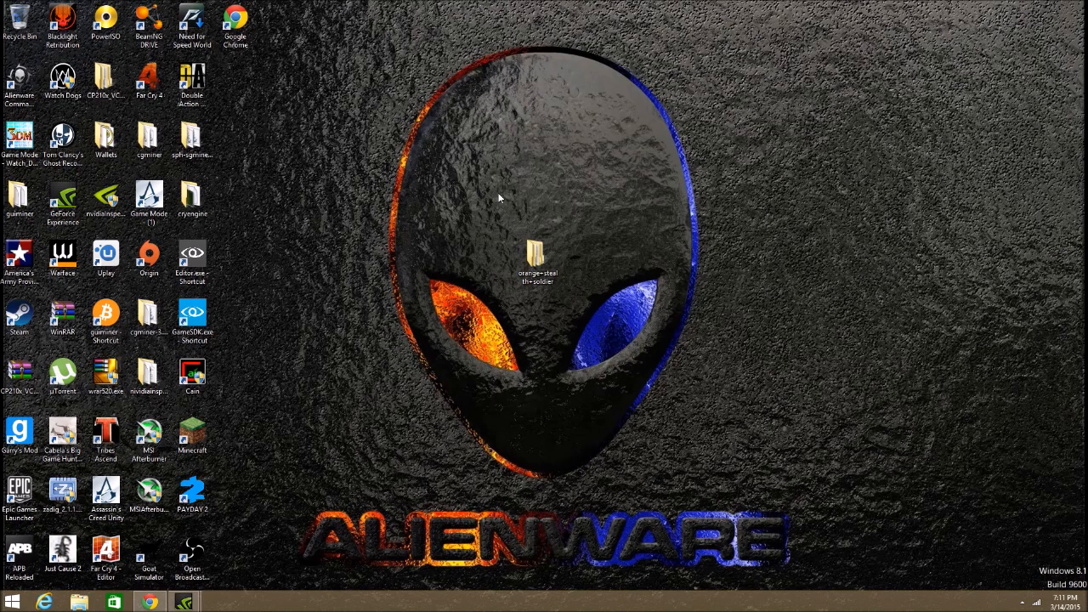
mouse_move(459, 202)
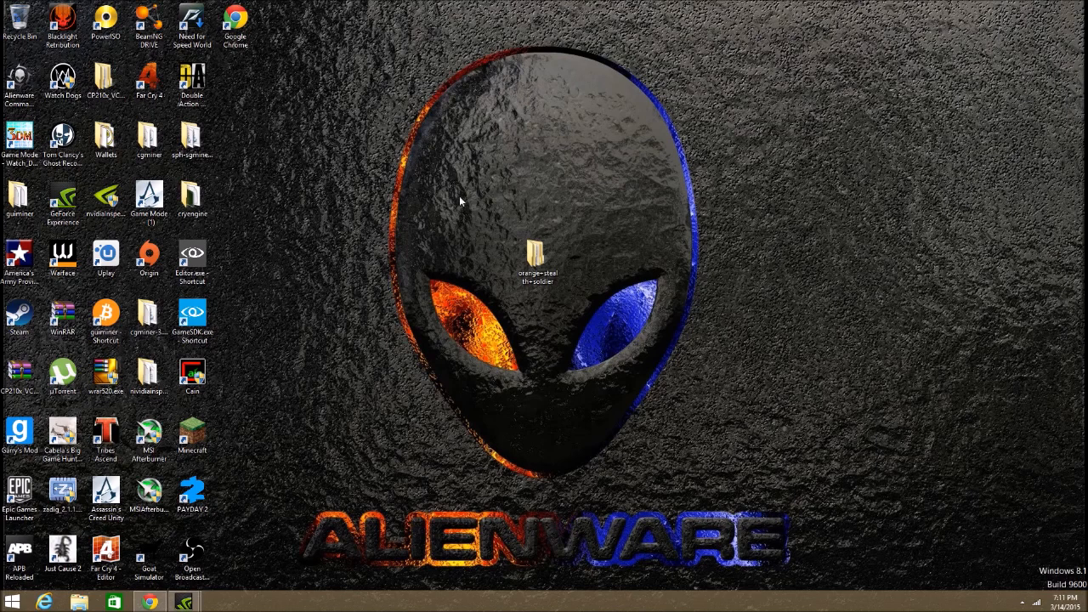
- Go to C:\Program Files (x86) and search 'just' to find Just Cause 2
click(536, 259)
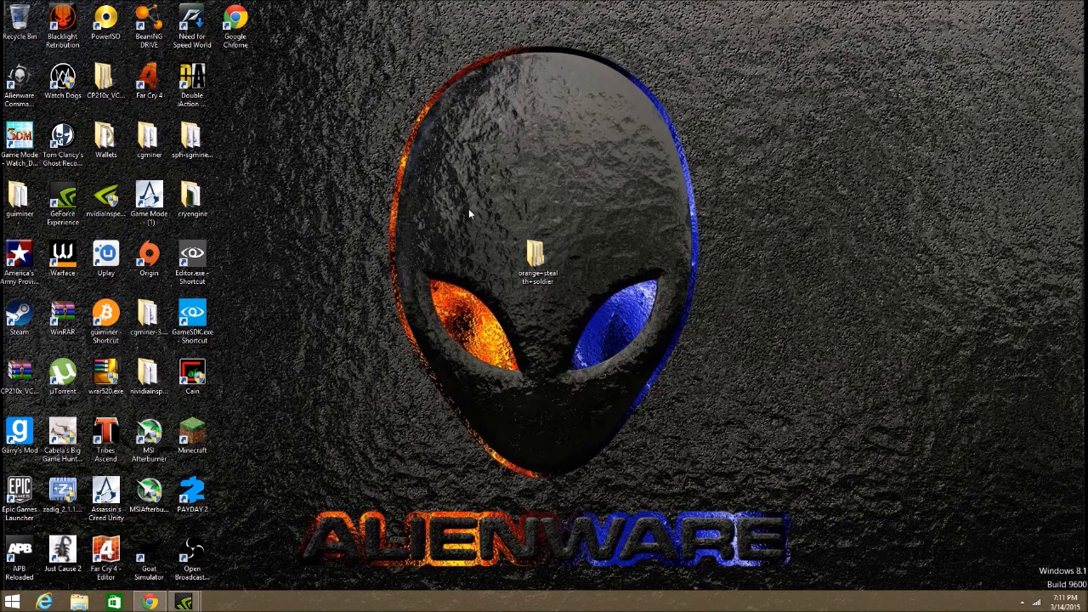
mouse_move(548, 309)
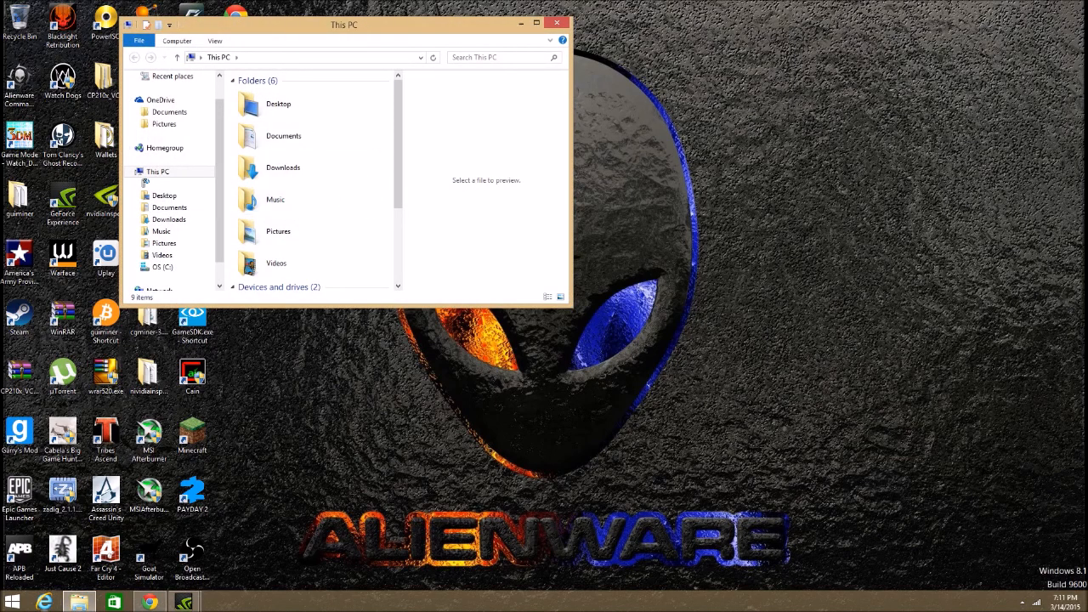
scroll(down, 3)
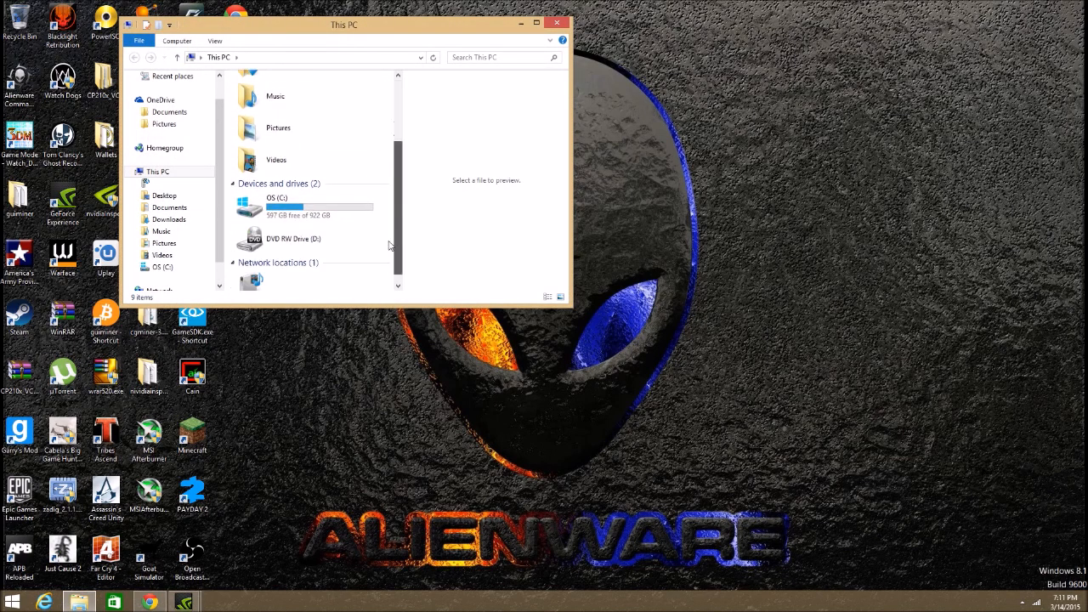
double_click(276, 205)
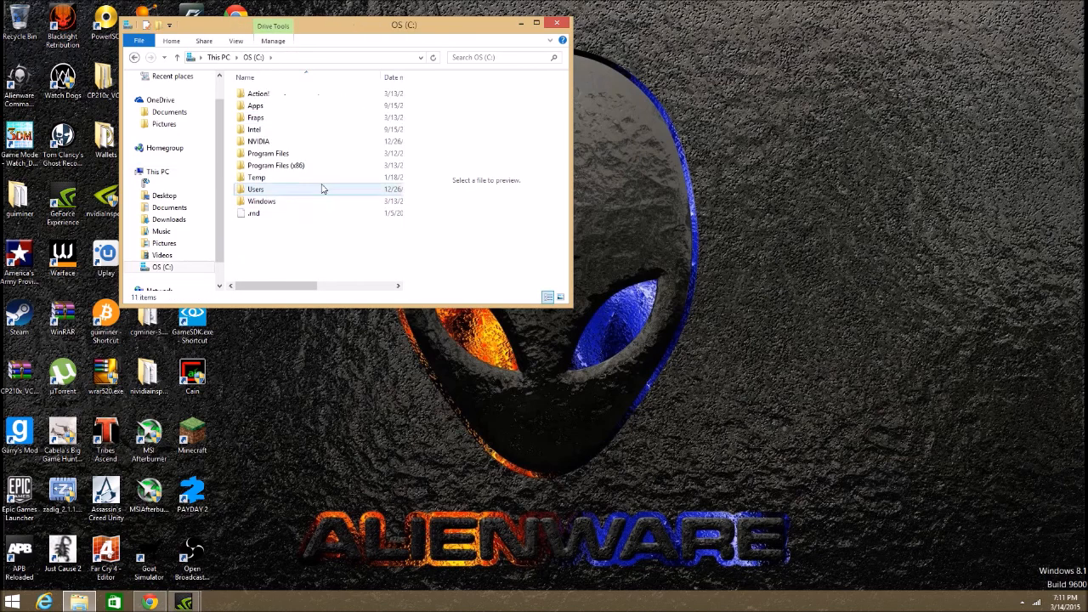
double_click(268, 165)
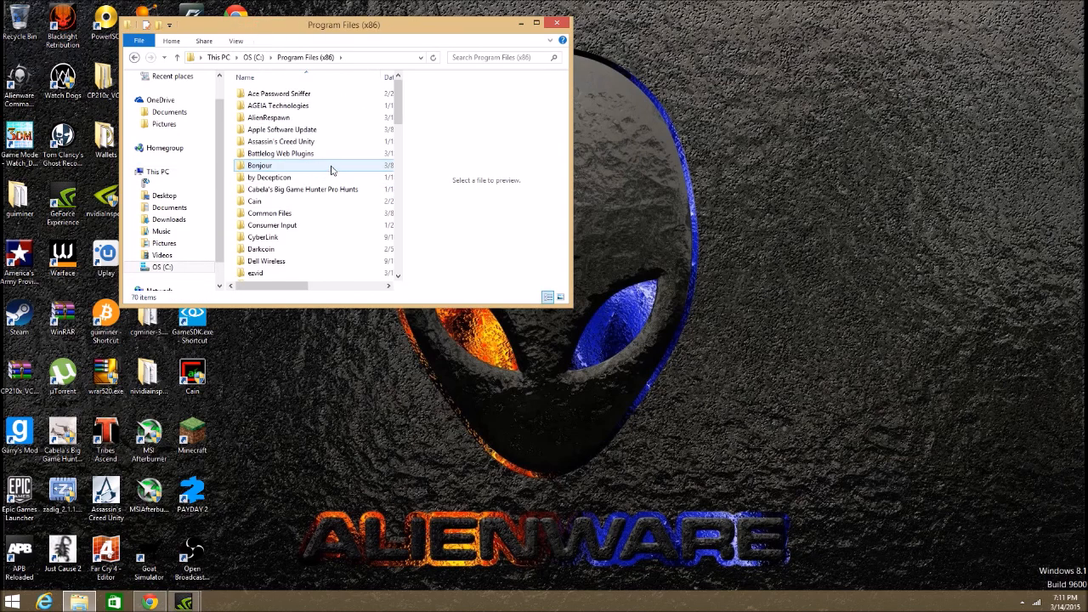
click(493, 57)
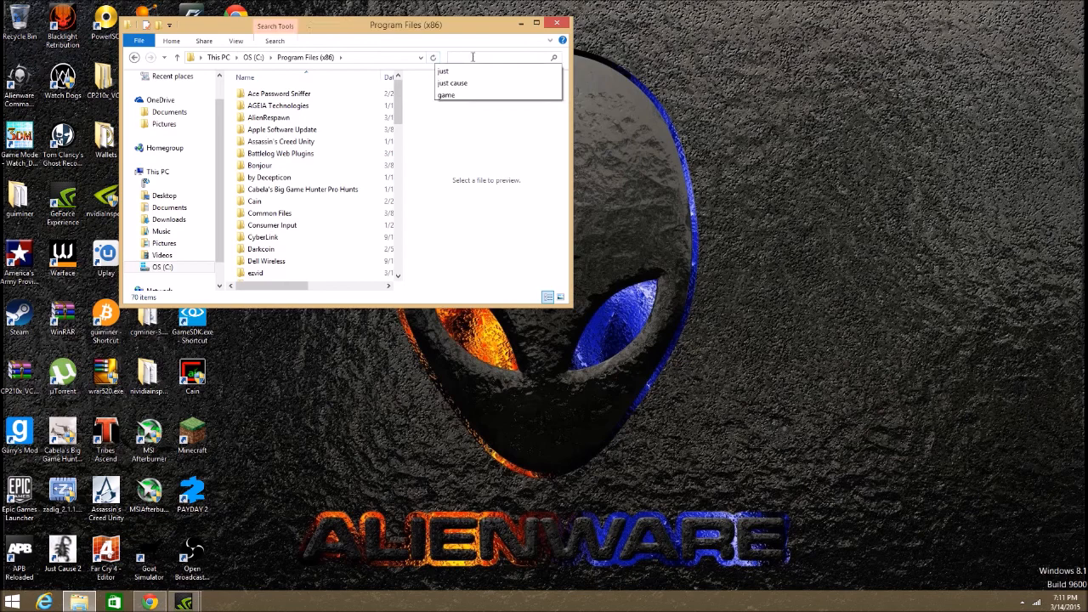
text(just)
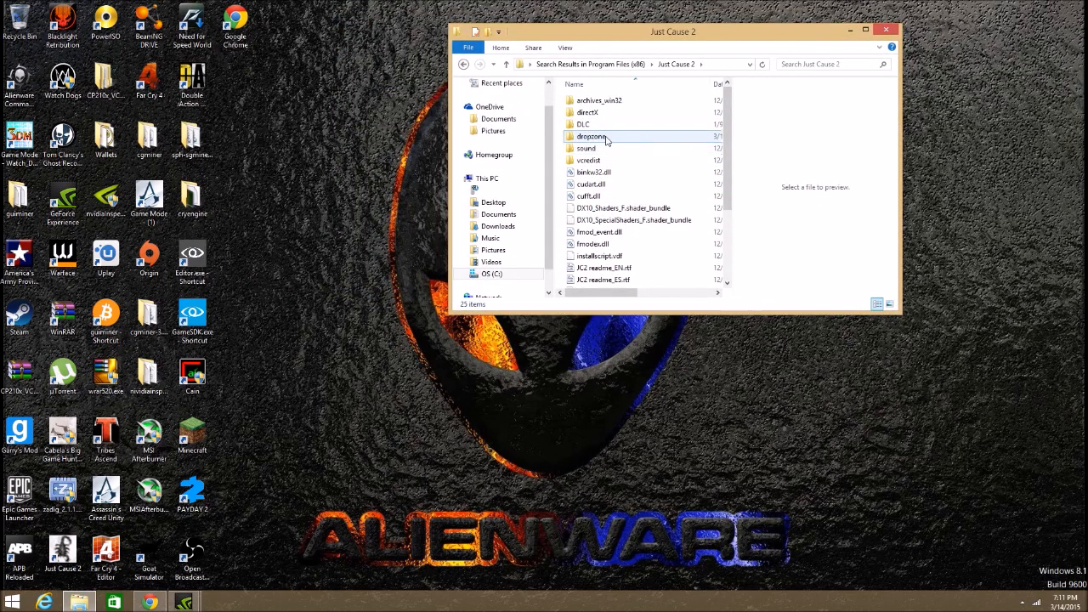
mouse_move(593, 136)
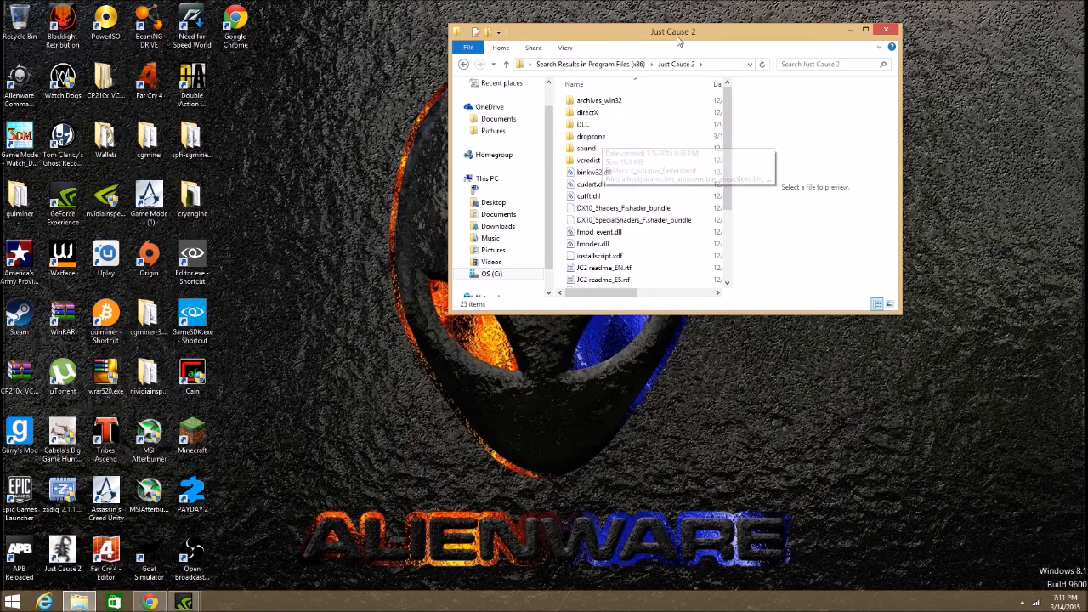
- Move the Explorer window right and open the Just Cause 2 dropzone folder
drag(673, 32, 816, 85)
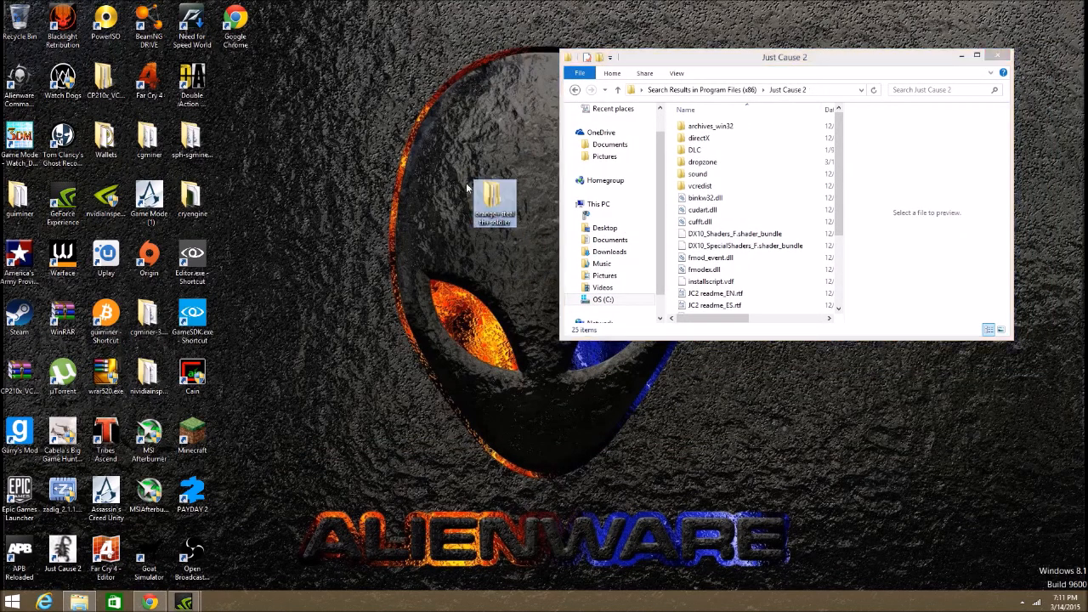
click(702, 162)
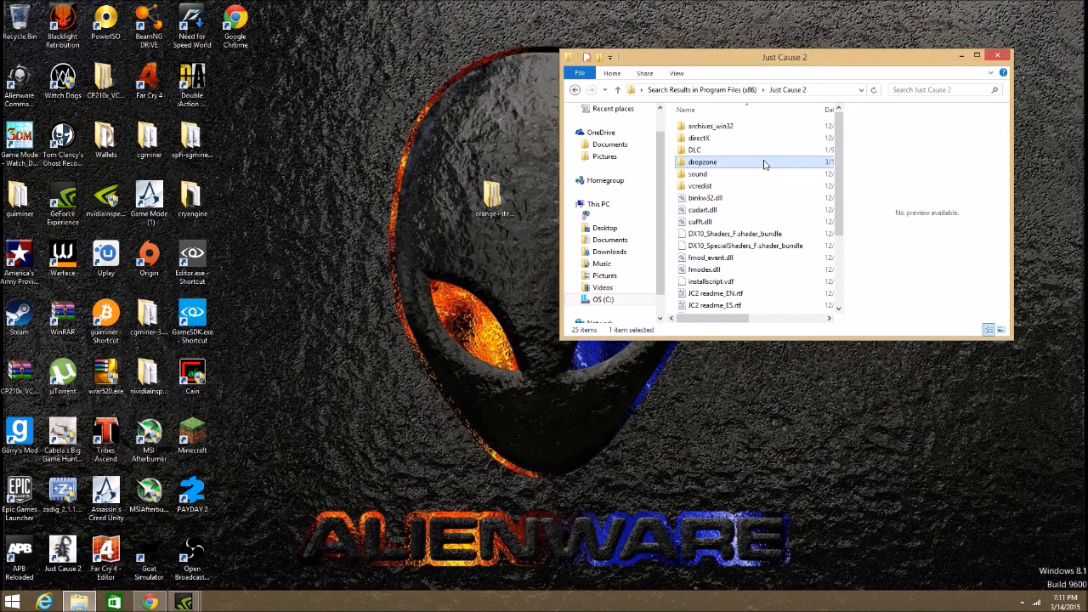
double_click(702, 161)
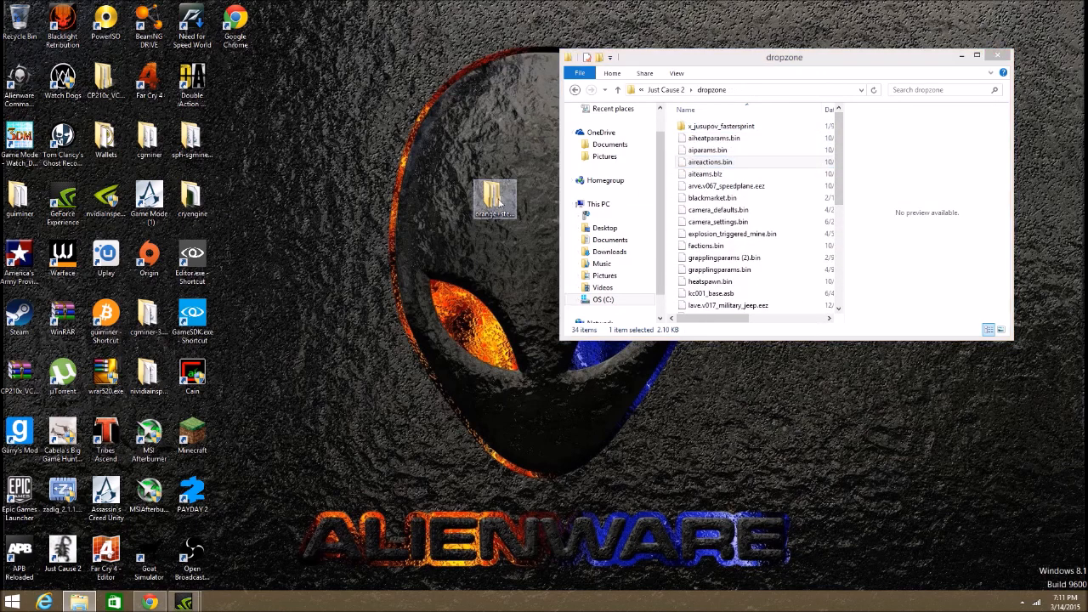
- Move the orange+stealth+soldier folder from the desktop into dropzone, then close the window
drag(495, 200, 451, 148)
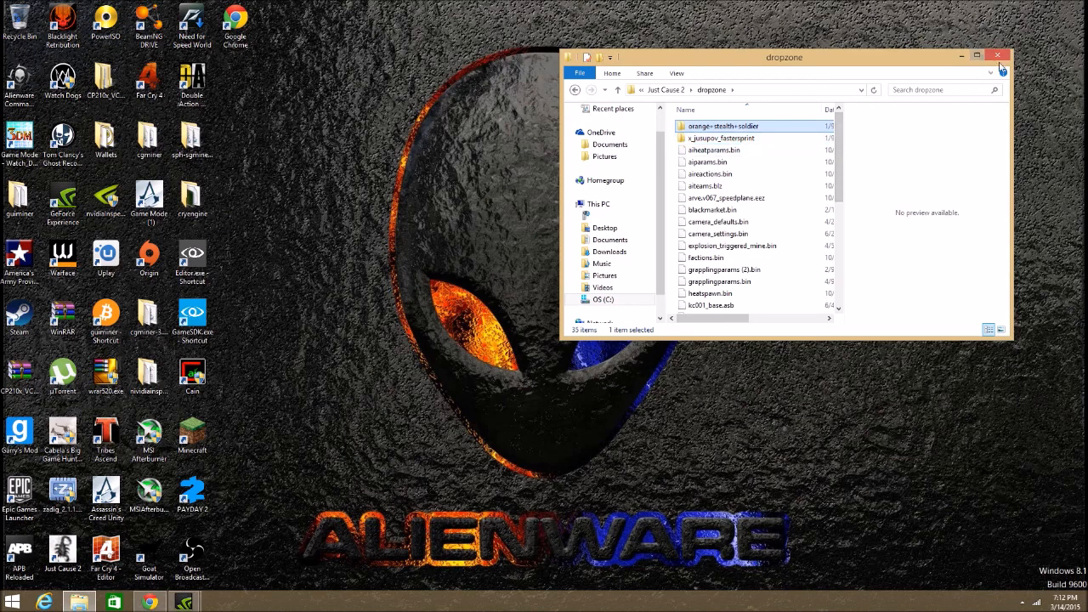
click(998, 55)
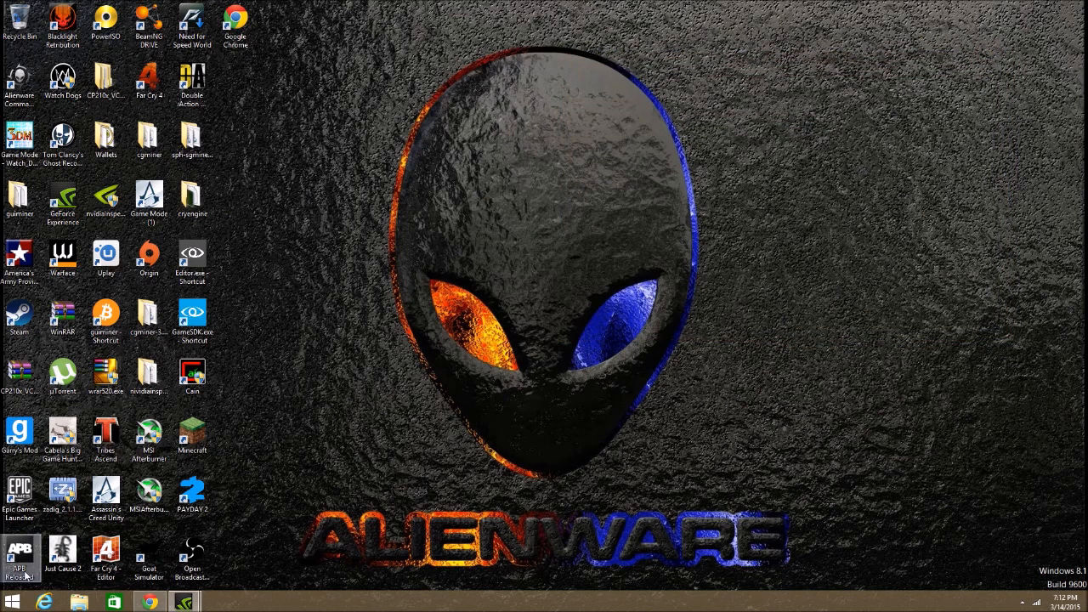
- Launch Just Cause 2 from its desktop shortcut, retrying once
double_click(19, 314)
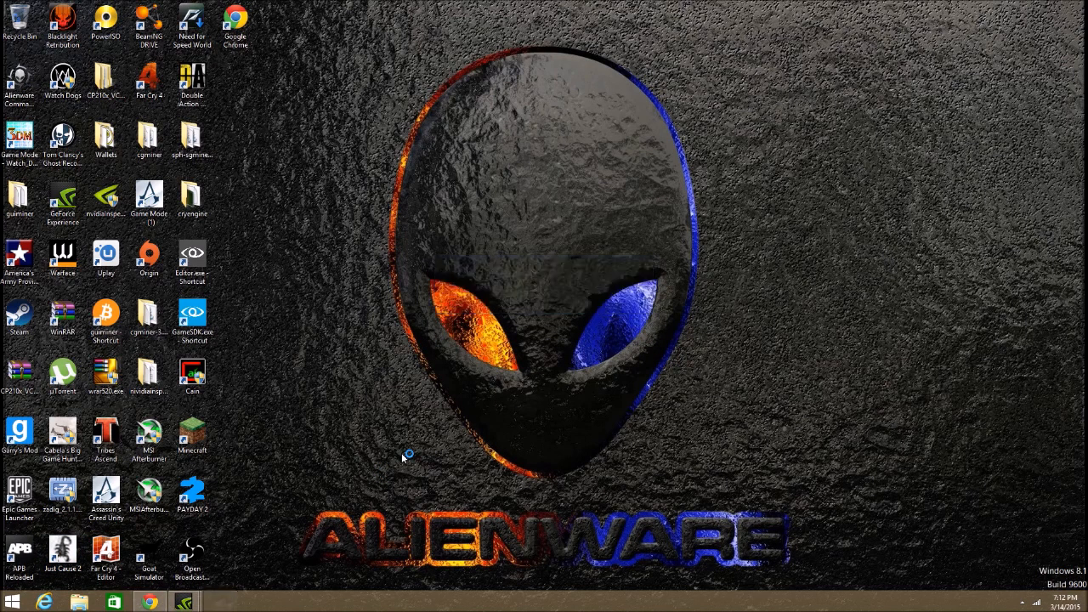
mouse_move(297, 542)
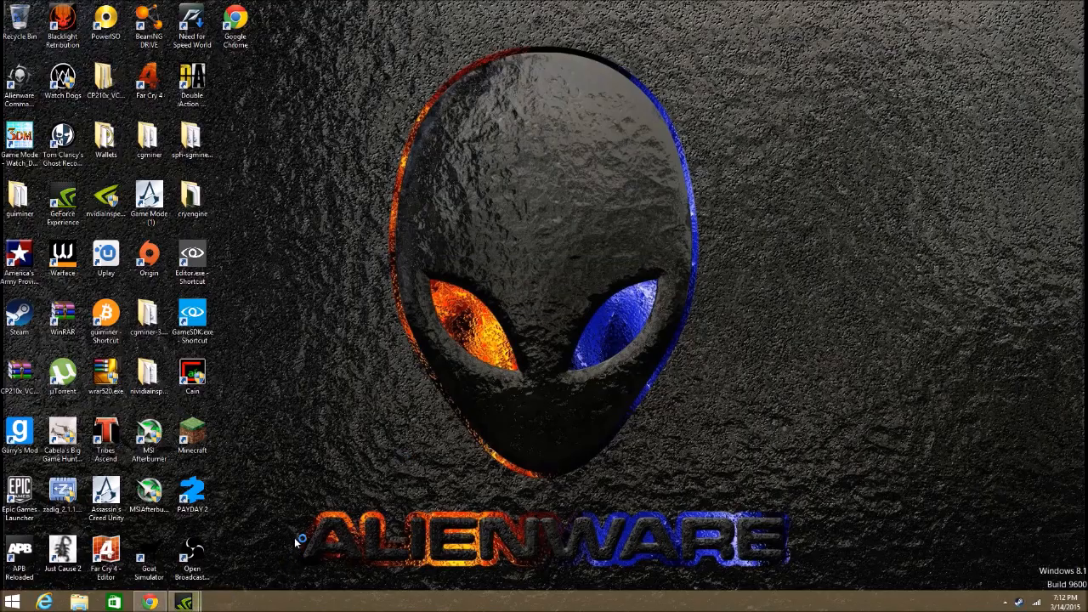
double_click(61, 552)
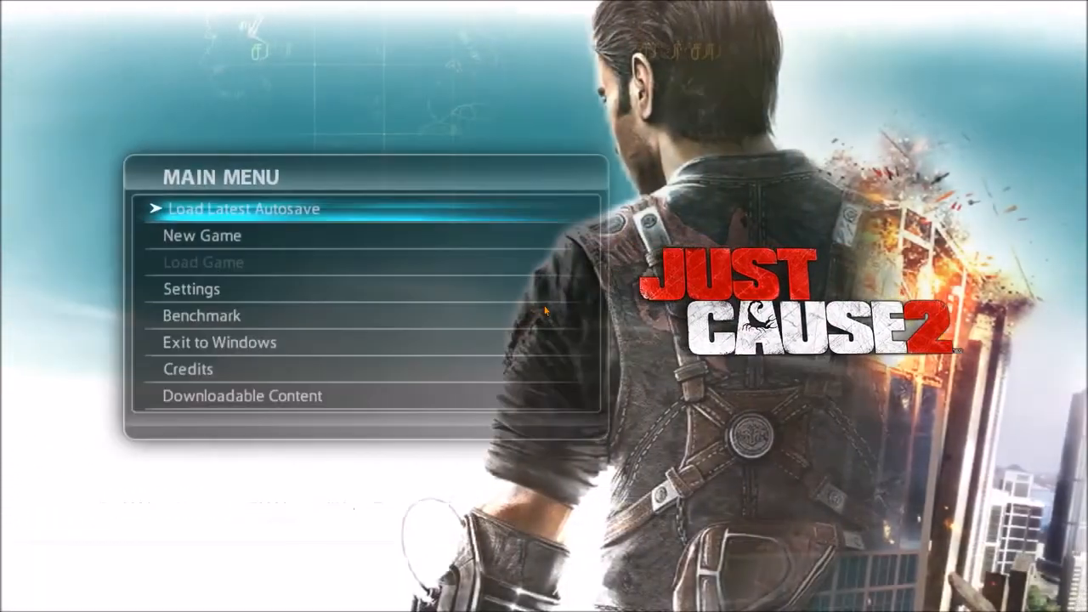
- Choose Load Latest Autosave from the Just Cause 2 main menu
click(245, 208)
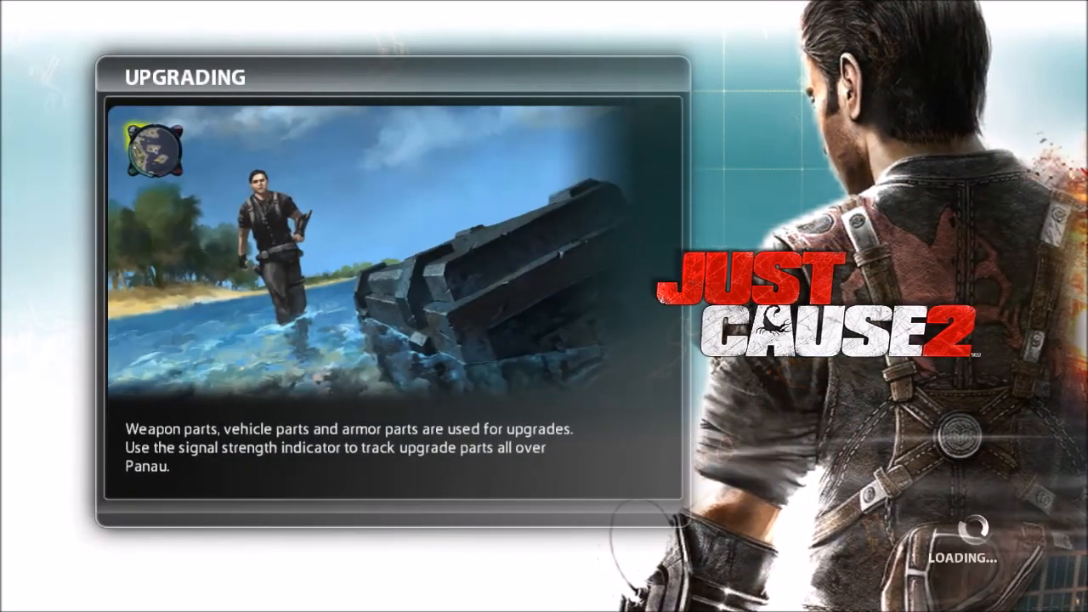